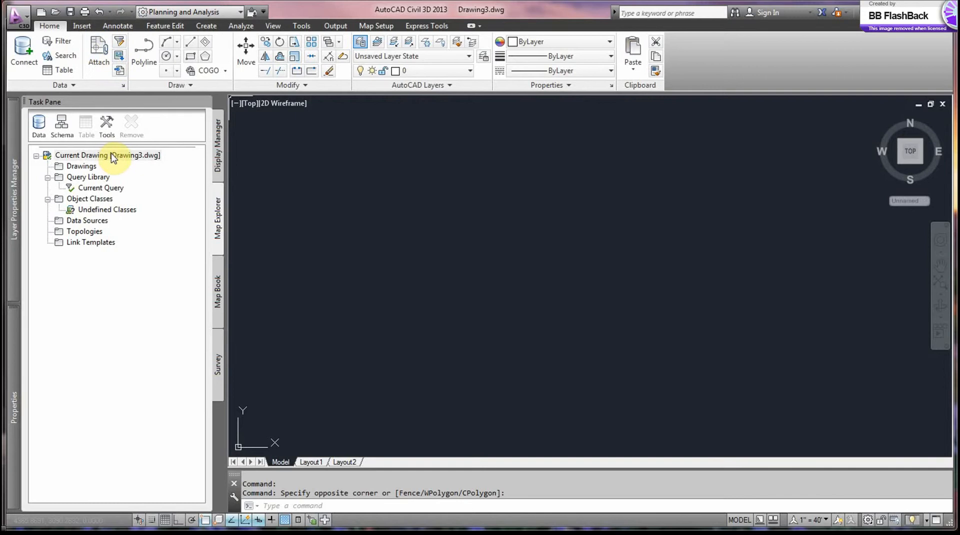
- Start a Map Import from the Insert tab and pick the LA3132AOILidar.shp shapefile
click(107, 155)
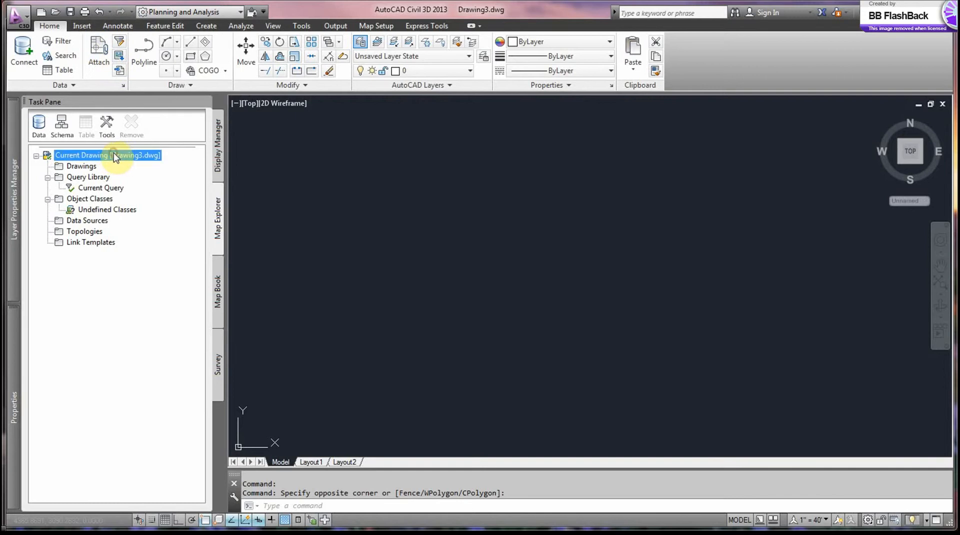
click(81, 26)
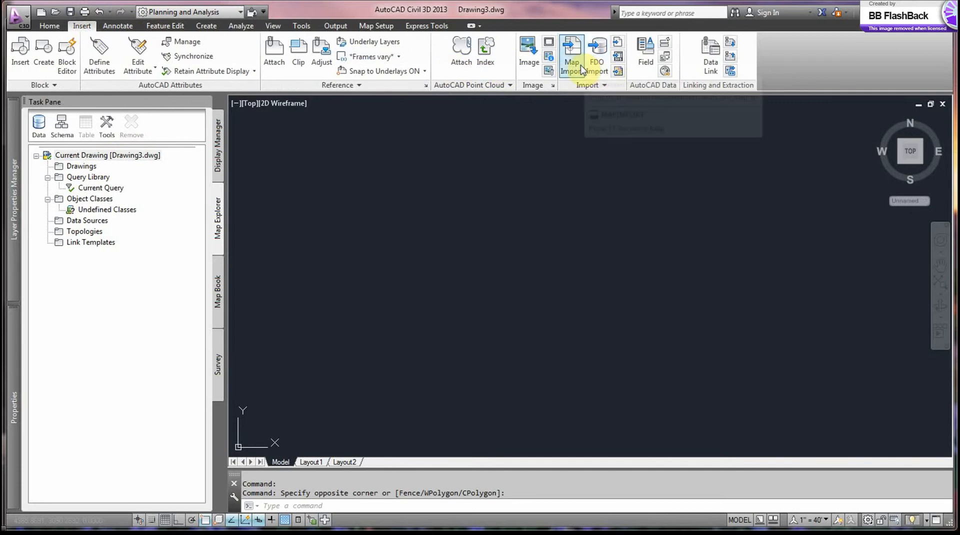
click(571, 52)
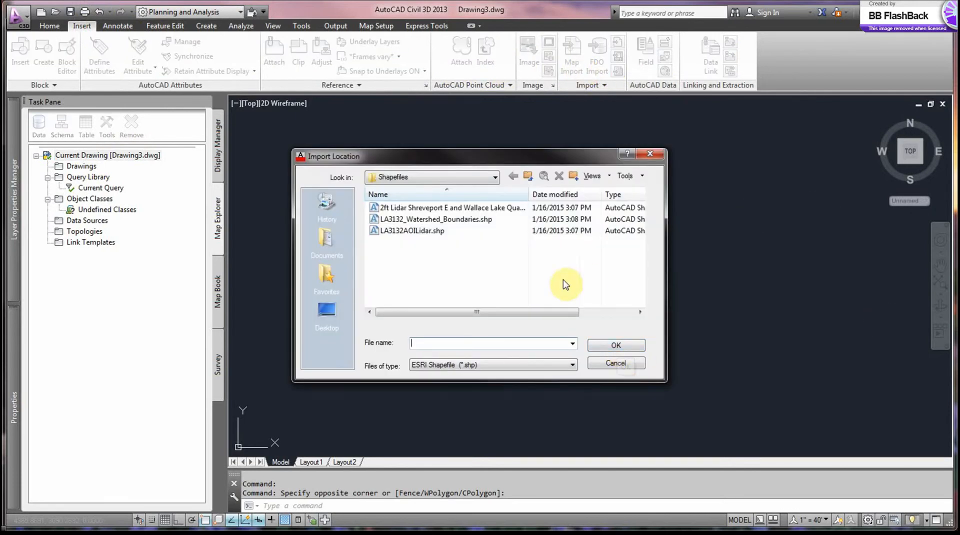
mouse_move(412, 231)
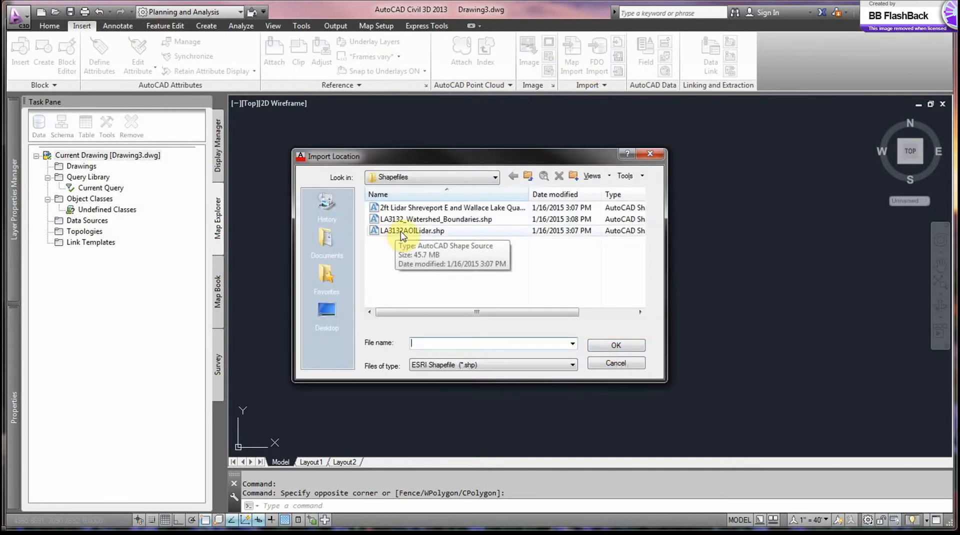
click(412, 231)
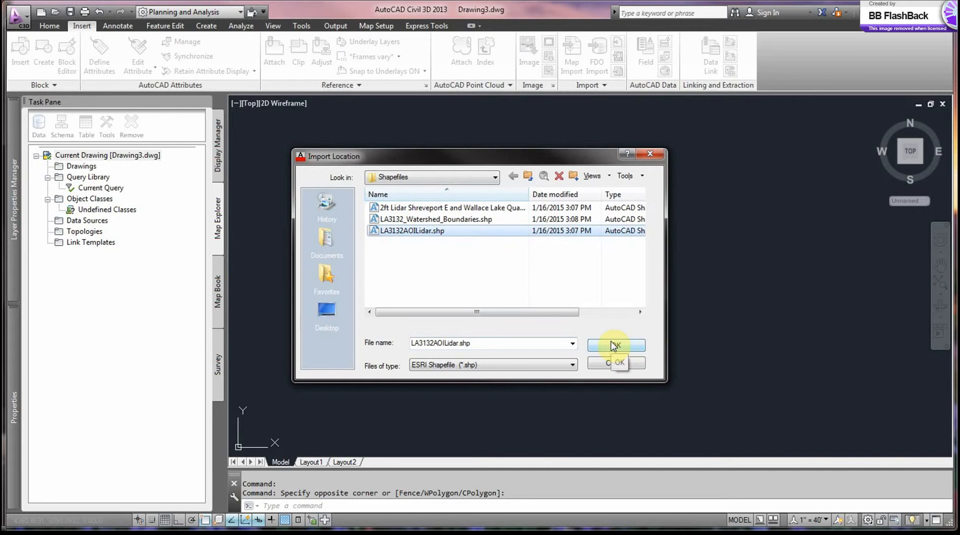
- Import attributes as object data in LA3132AOILidar, mapping field ELEV_FT to ELEV_FT
click(616, 346)
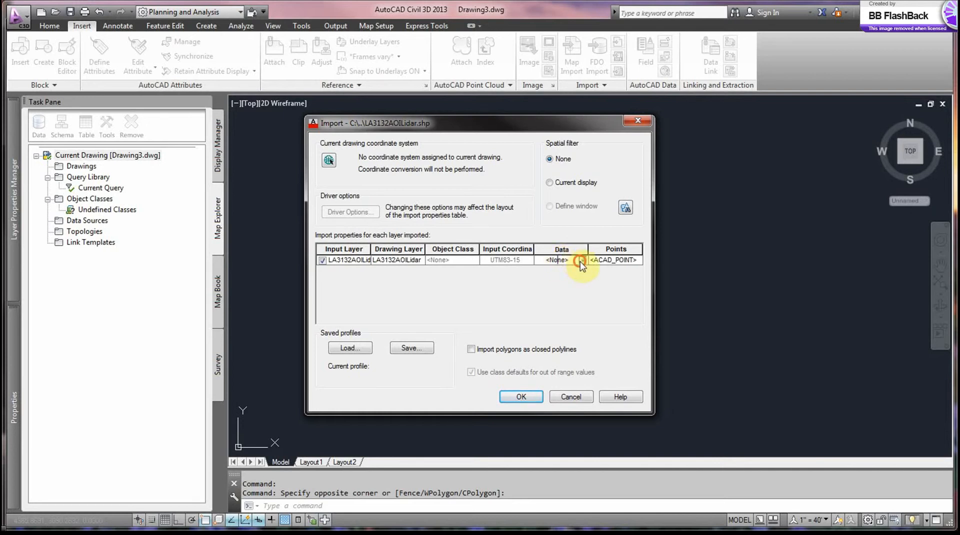
click(556, 259)
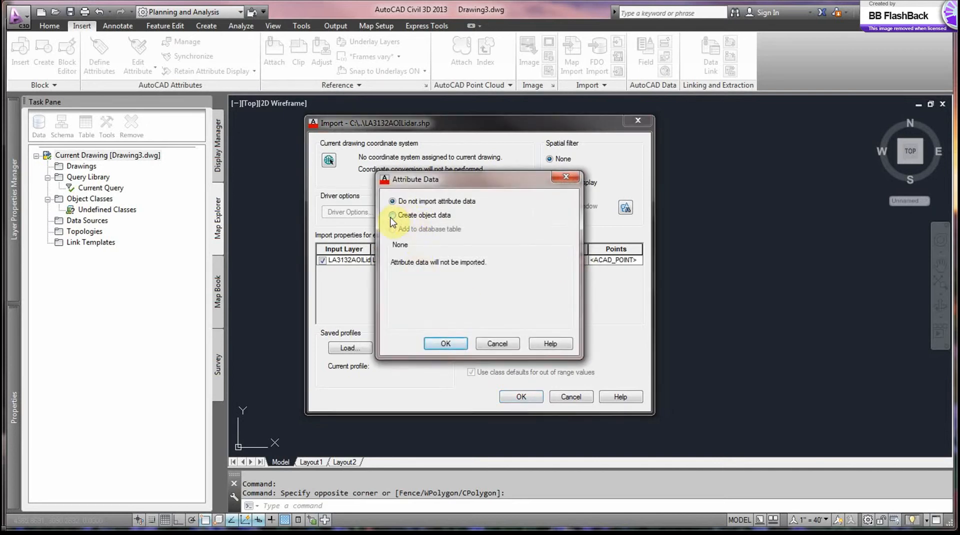
click(393, 215)
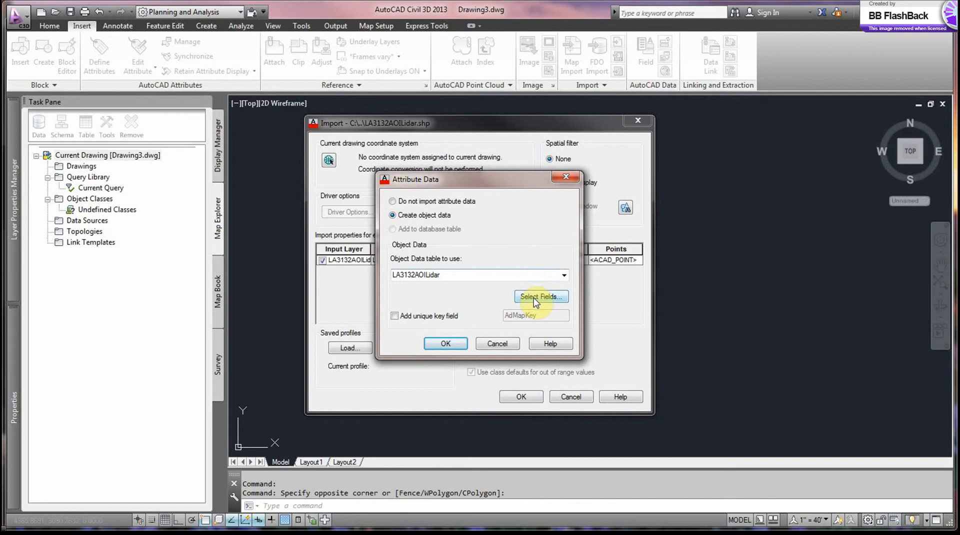
click(540, 297)
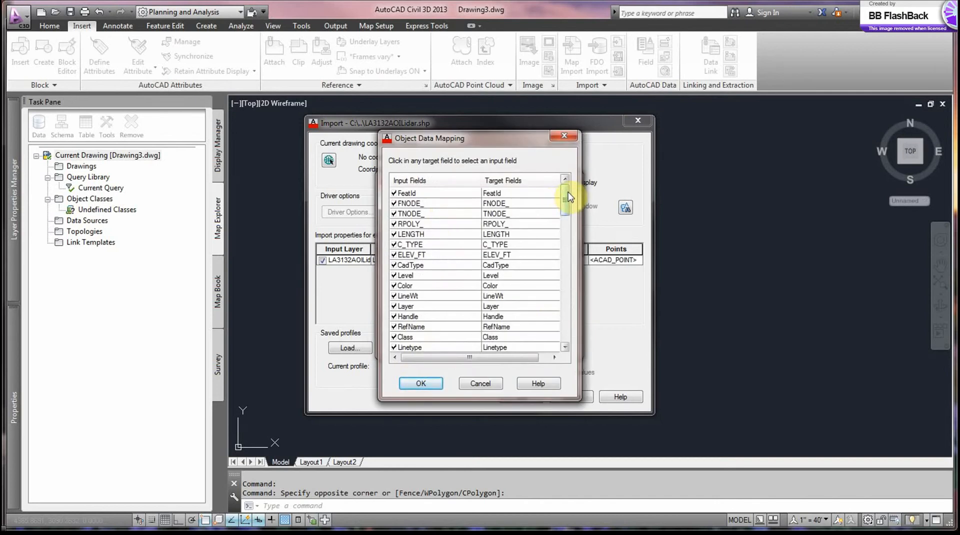
scroll(down, 3)
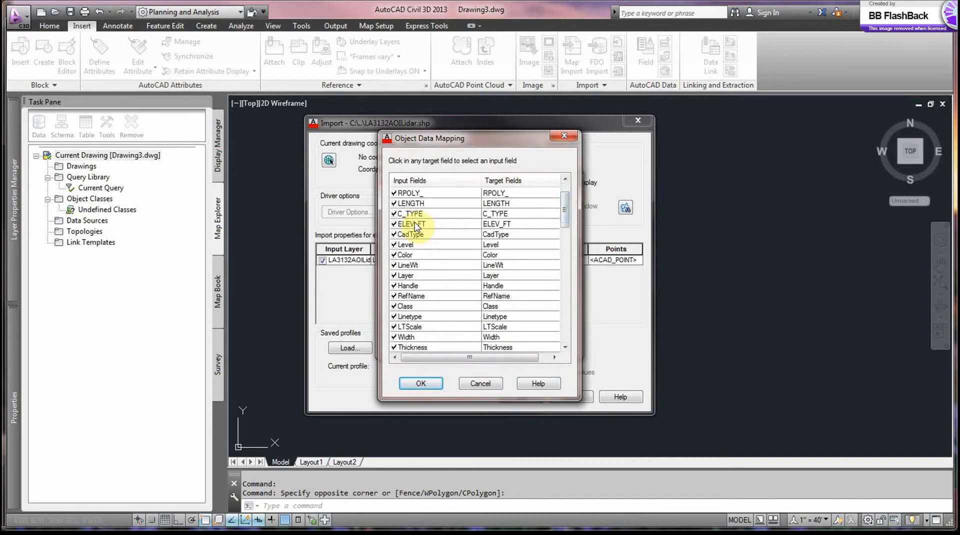
click(417, 223)
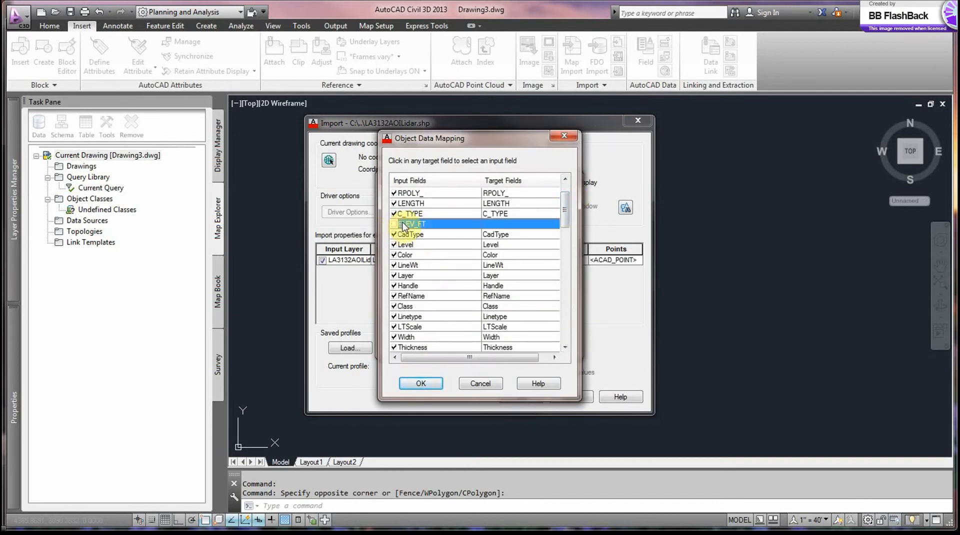
click(520, 223)
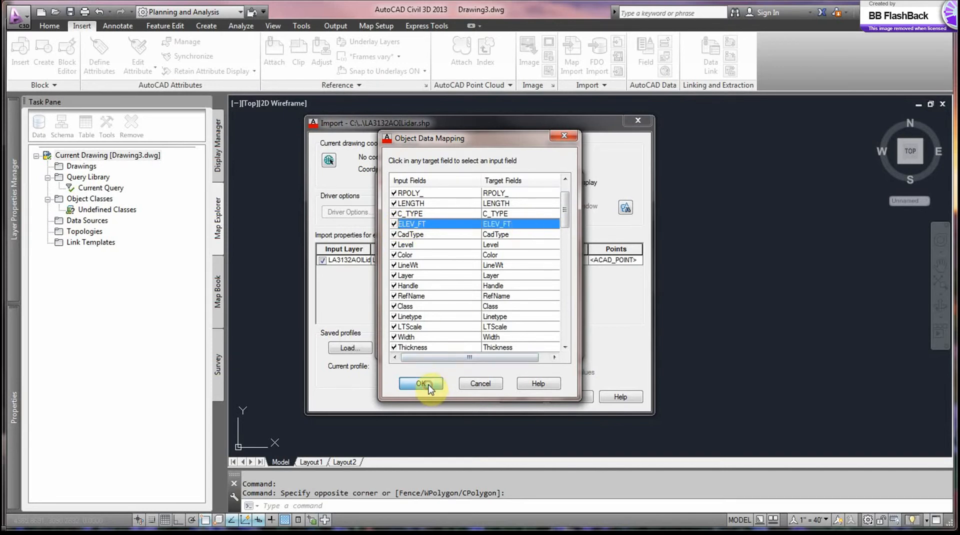
click(420, 383)
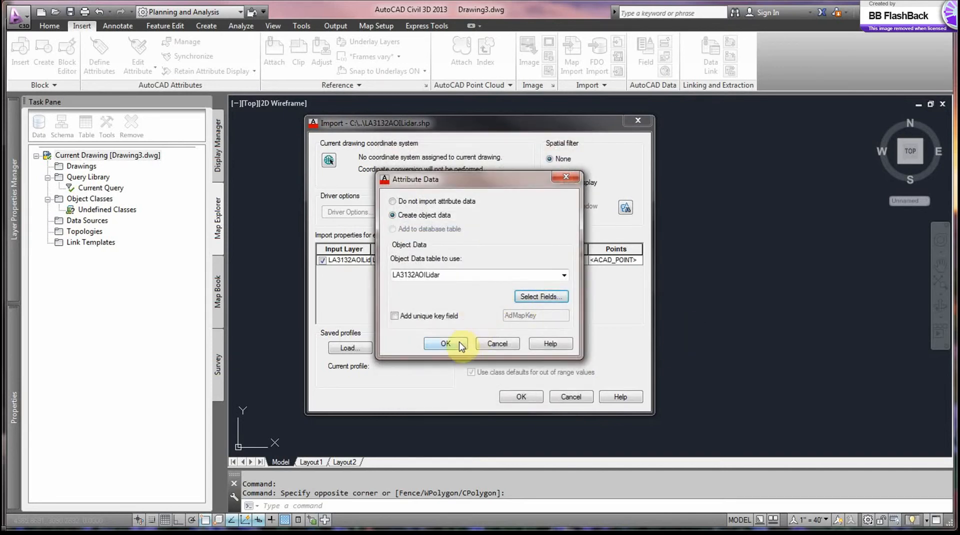
- Accept the object data settings and enable importing polygons as closed polylines
click(445, 344)
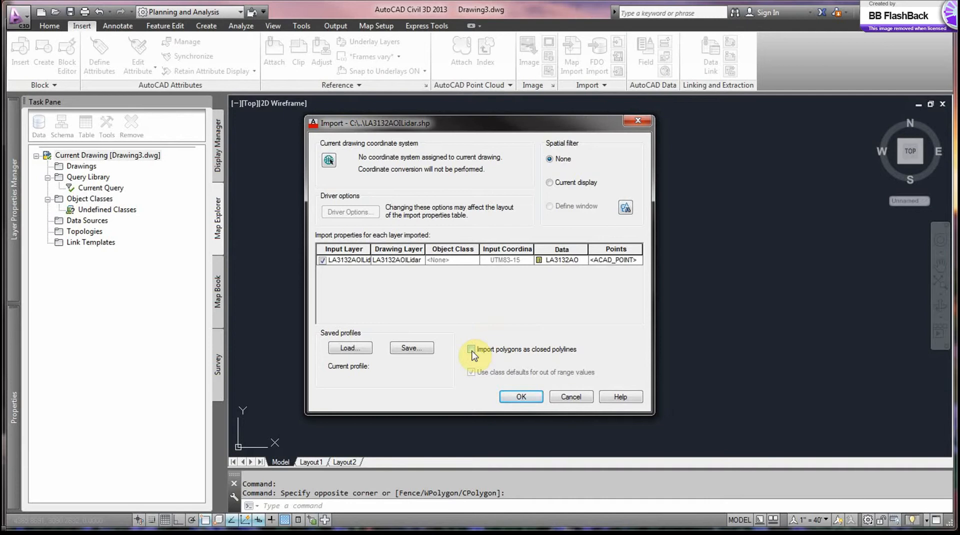
click(472, 349)
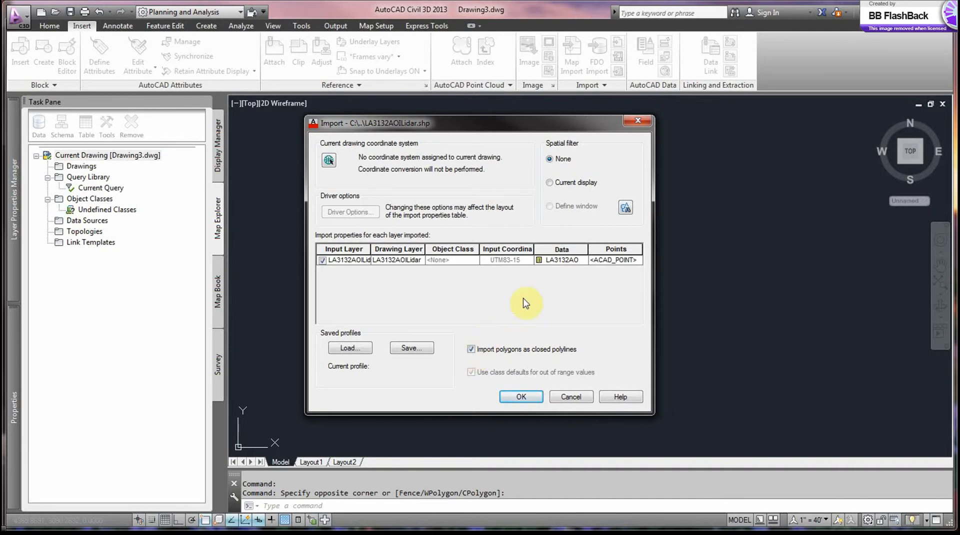
mouse_move(521, 303)
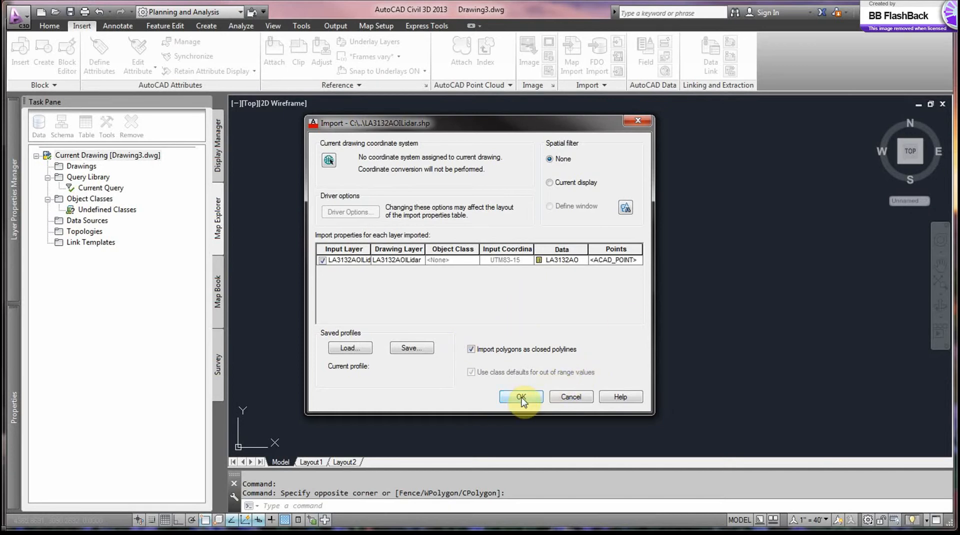
- Run the import to insert 7492 contour objects, then select a contour line
click(521, 397)
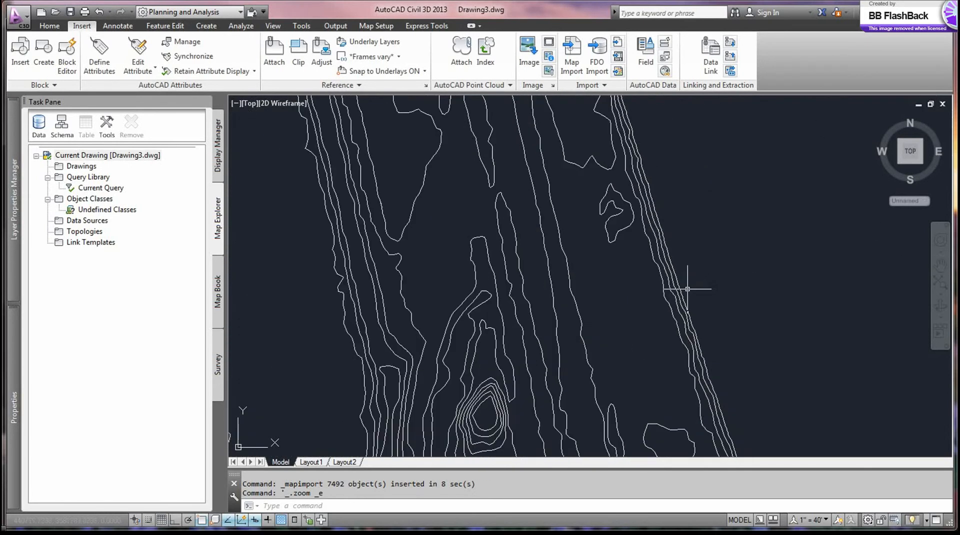
click(683, 289)
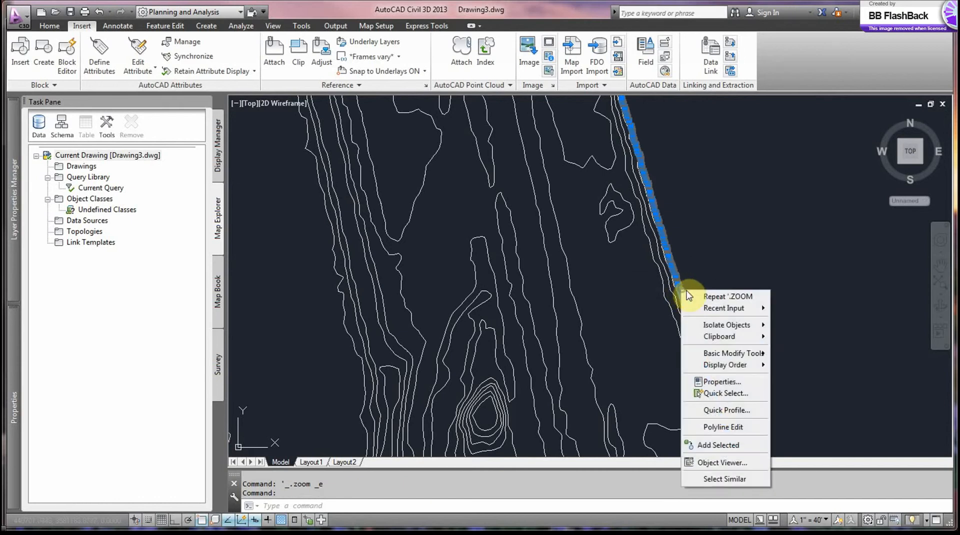
click(720, 381)
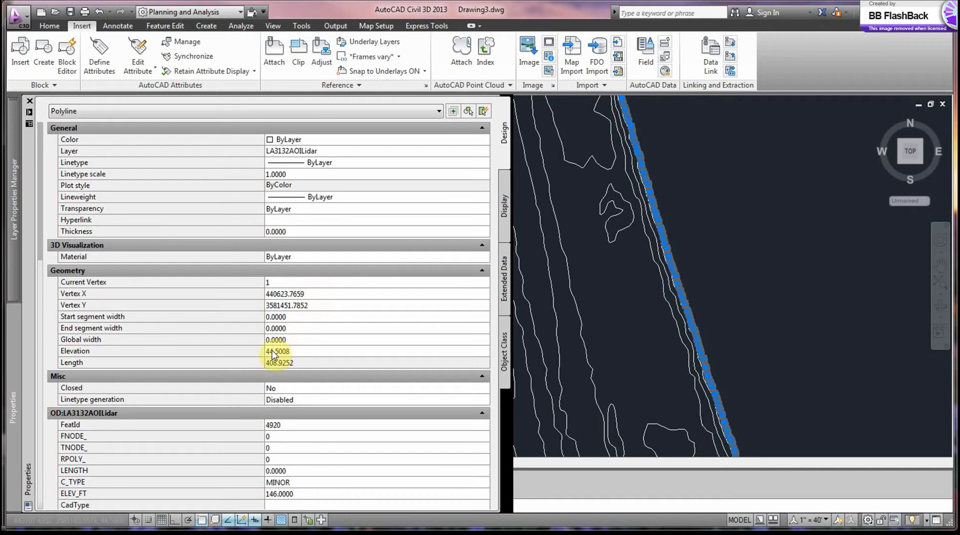
mouse_move(295, 350)
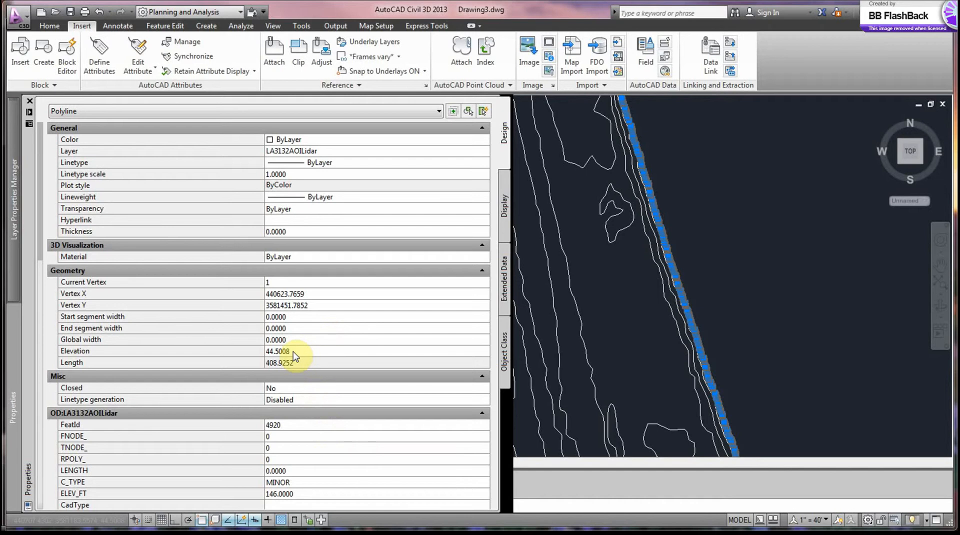
mouse_move(288, 496)
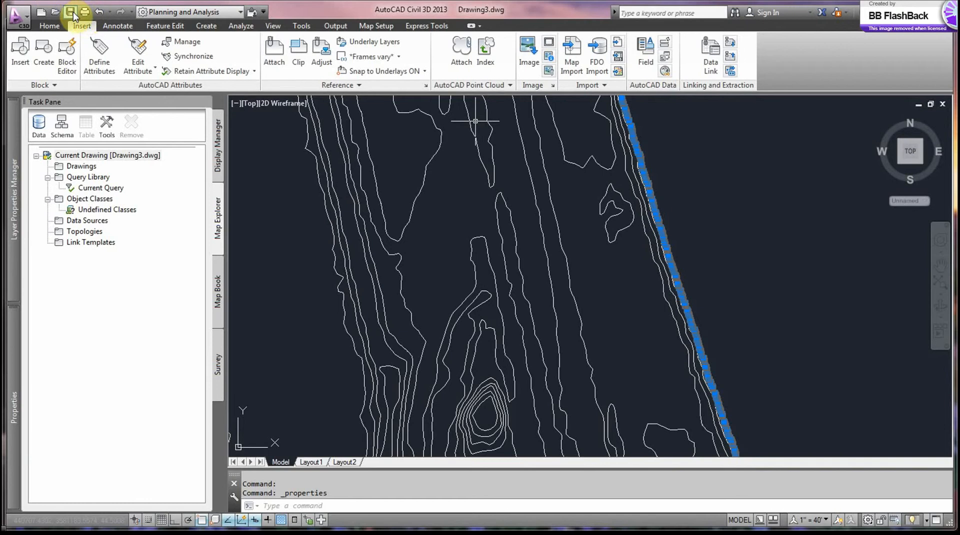
- Open the Application menu to close Drawing3.dwg
click(13, 11)
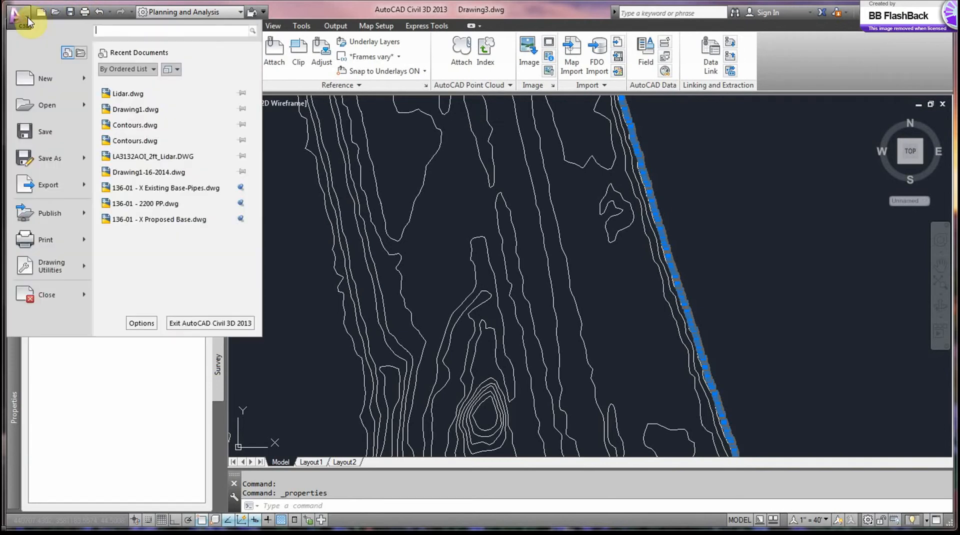
mouse_move(50, 158)
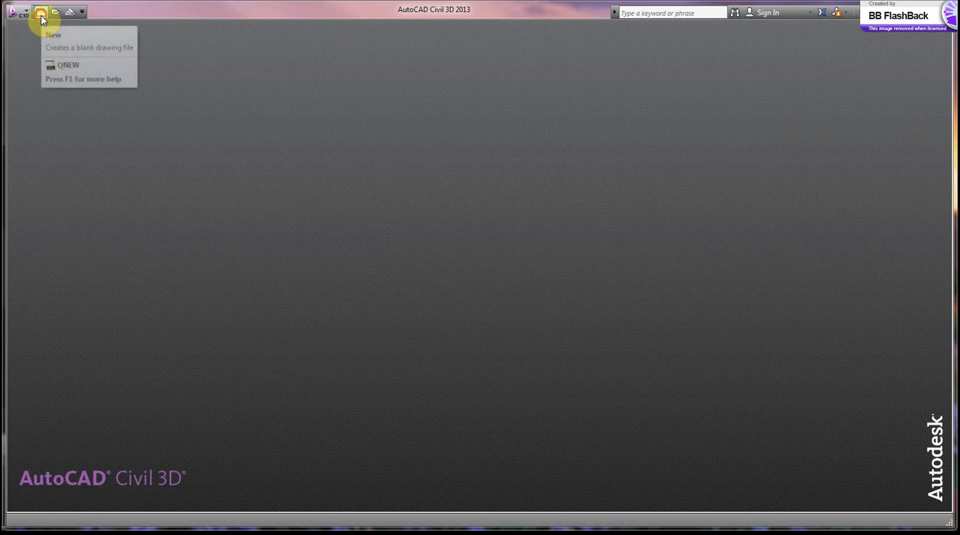
- Create the new Drawing4 and choose Drawings under Current Drawing in Map Explorer
click(53, 35)
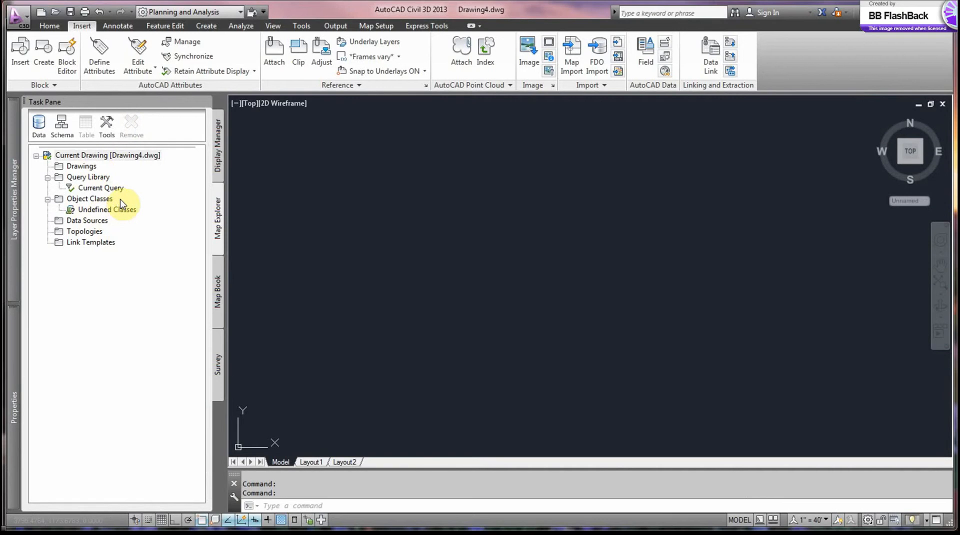
right_click(79, 155)
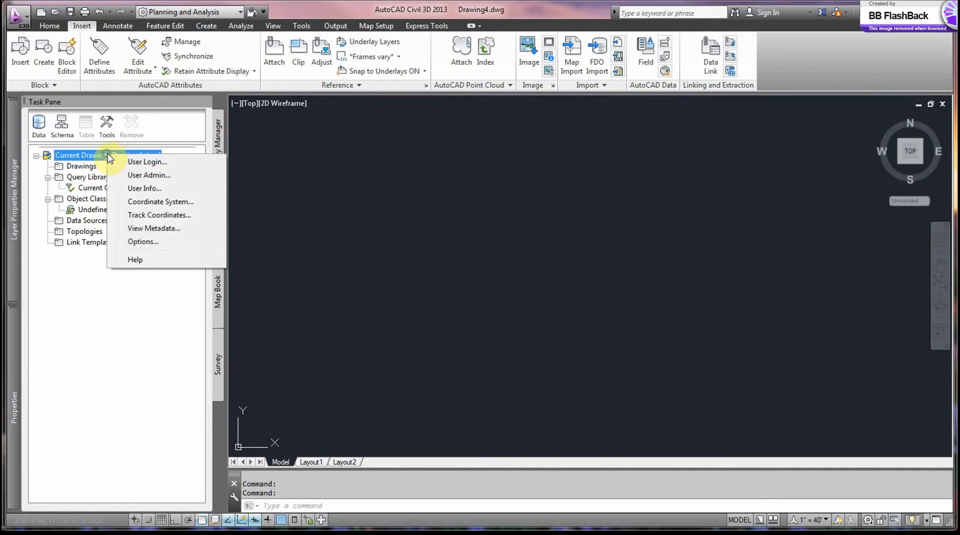
mouse_move(90, 173)
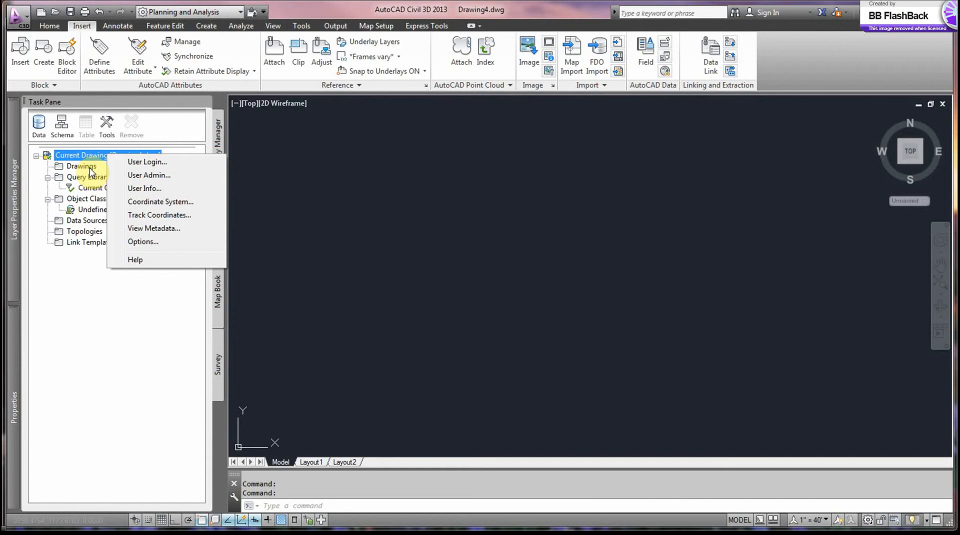
click(81, 166)
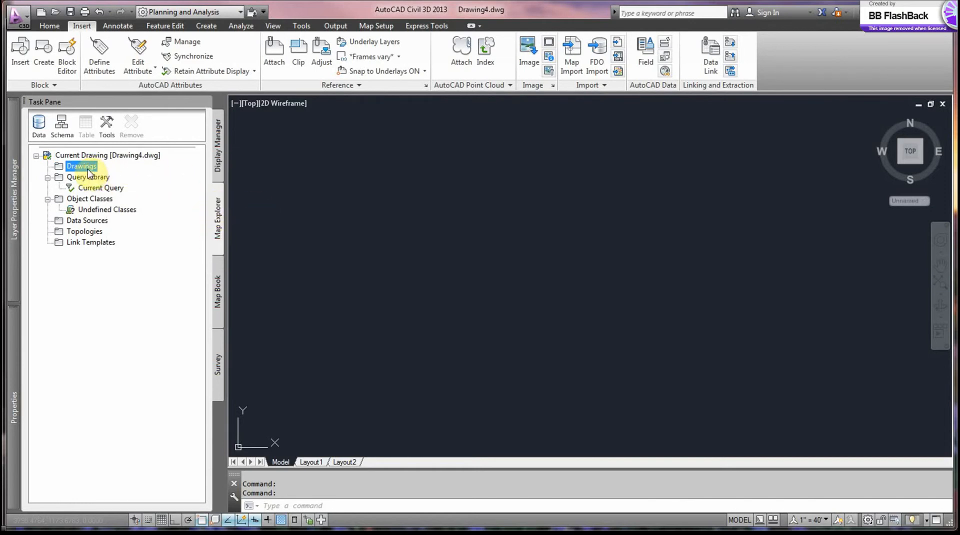
- Attach Lidardata.dwg from the C:\TechTues-La3132 folder as a source drawing
right_click(82, 166)
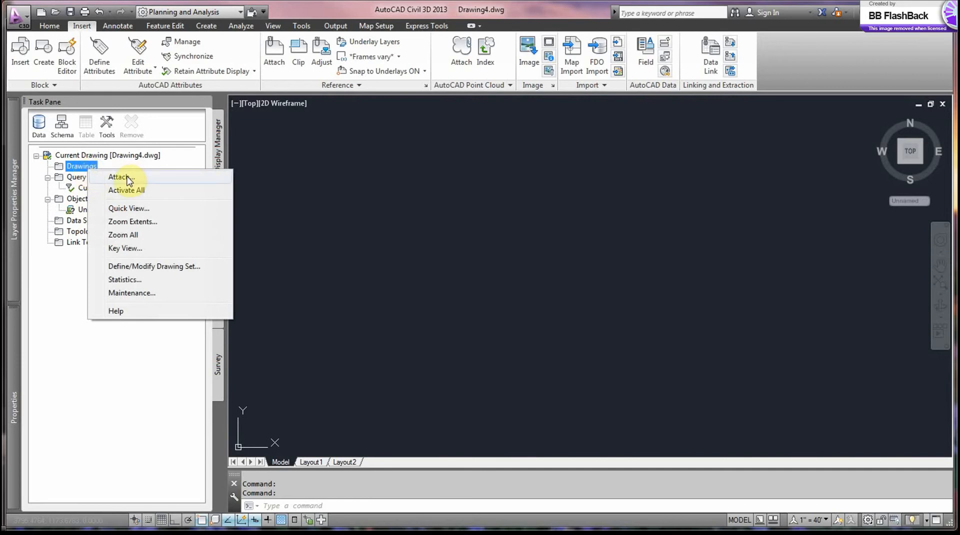
click(120, 177)
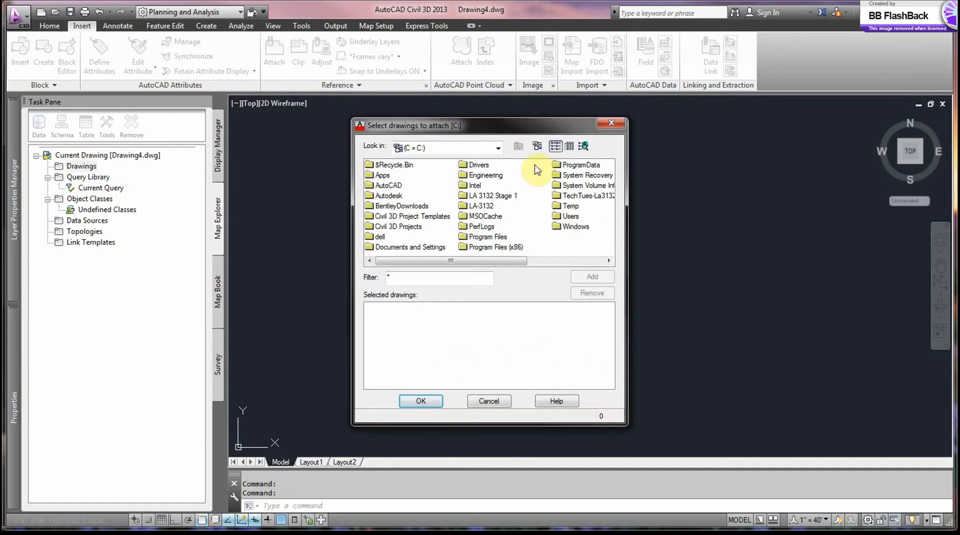
click(498, 147)
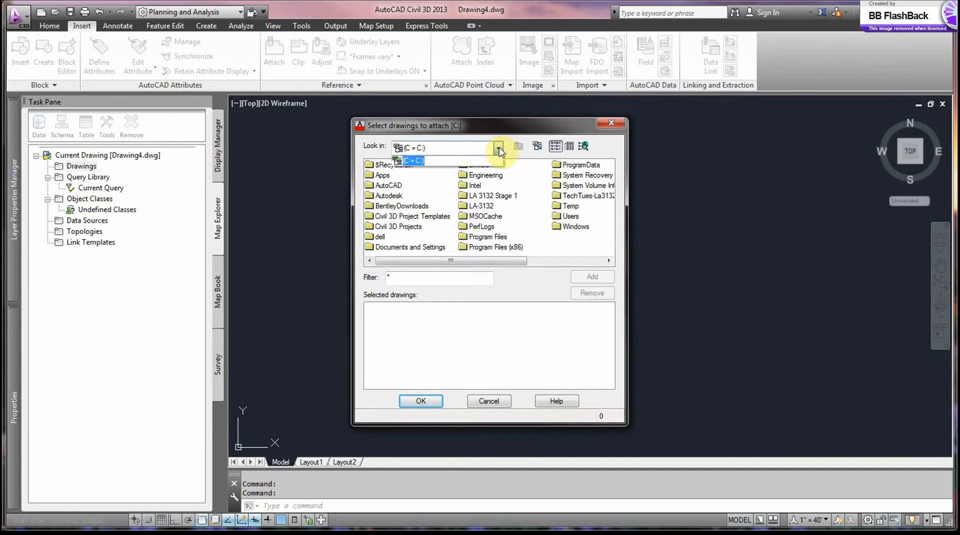
click(498, 148)
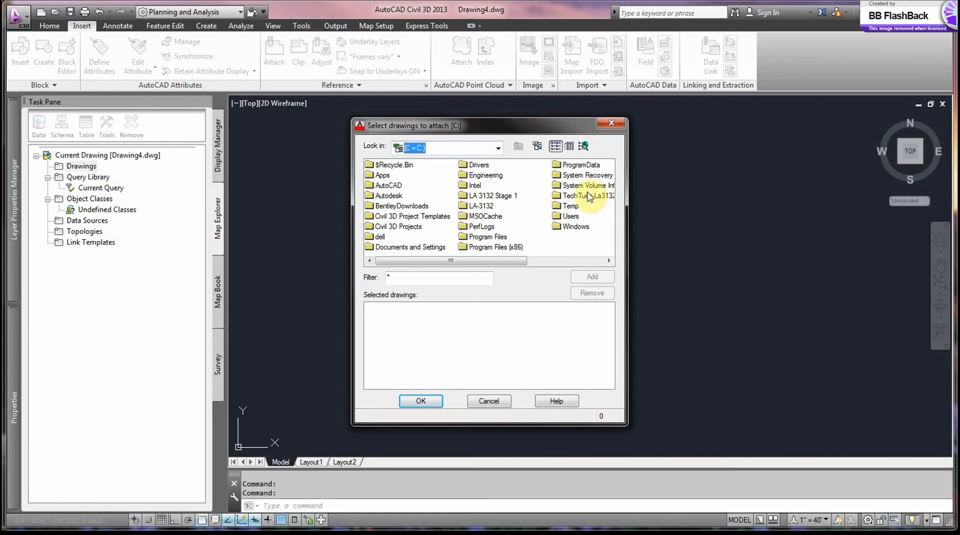
double_click(585, 196)
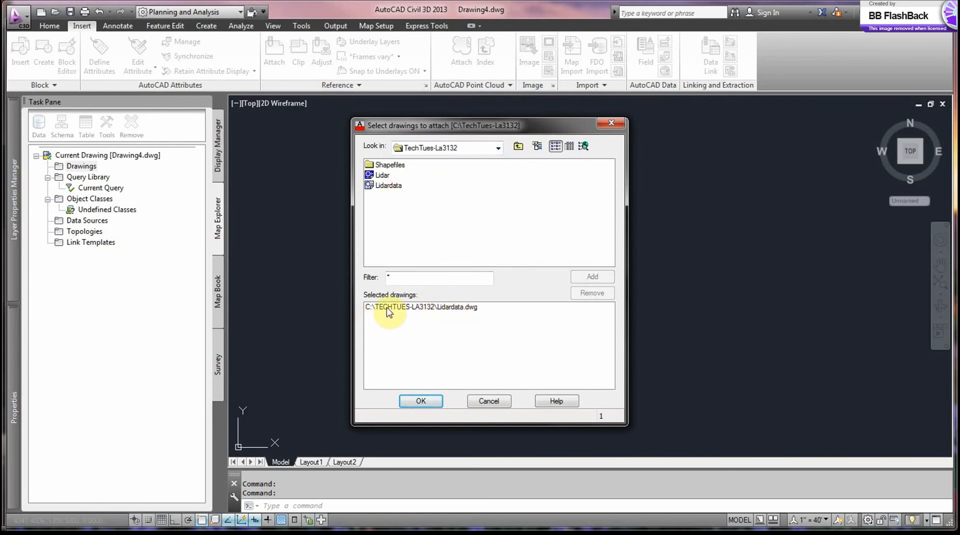
click(421, 307)
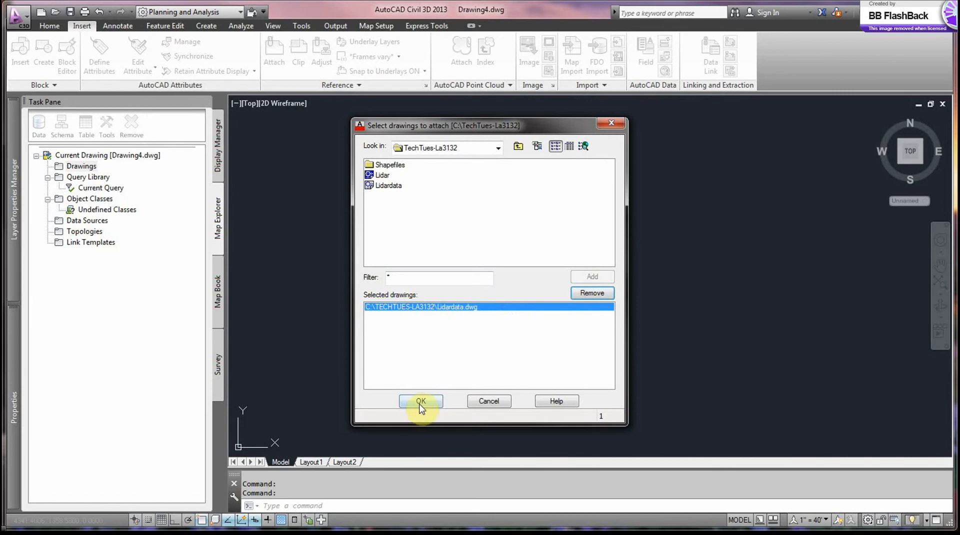
click(421, 401)
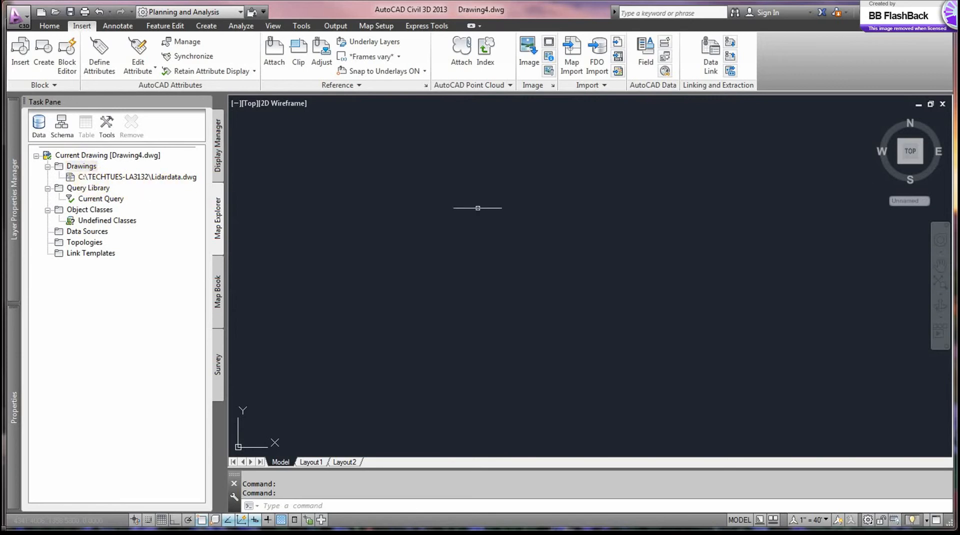
mouse_move(340, 186)
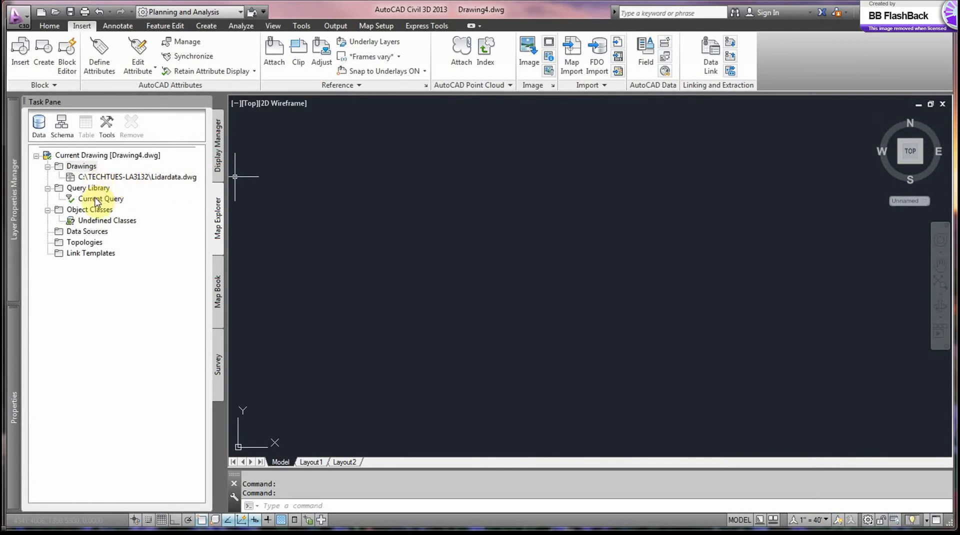
- Define the current query with a Location condition using the All boundary type
right_click(100, 199)
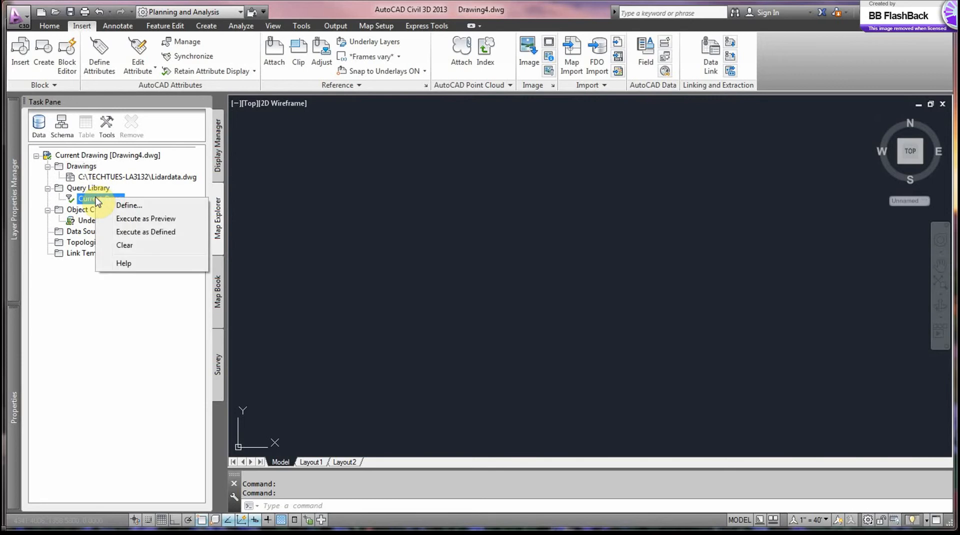
click(129, 205)
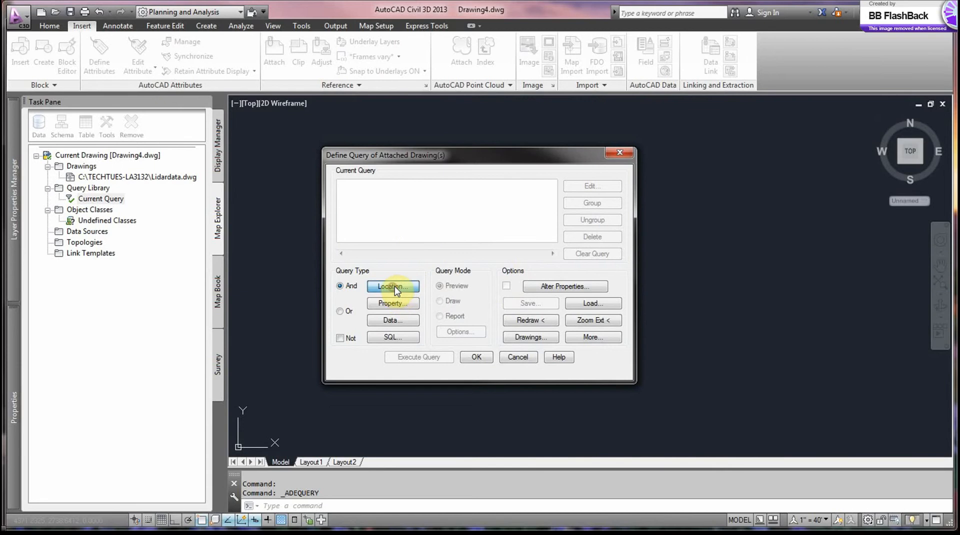
click(393, 286)
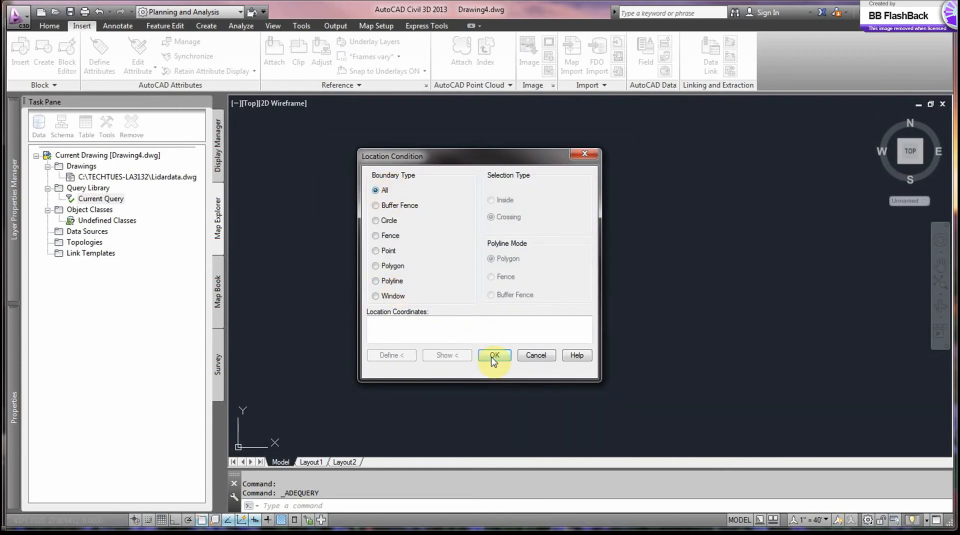
click(494, 356)
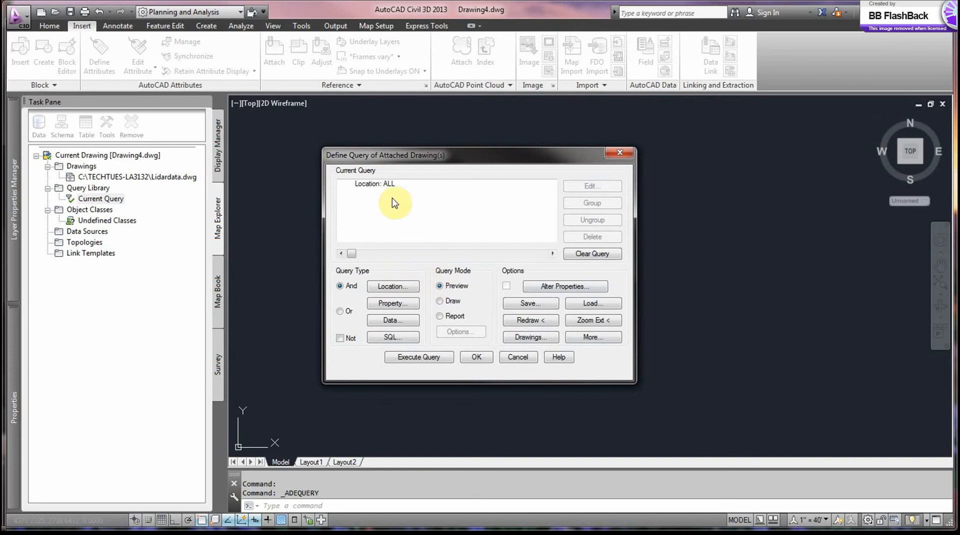
mouse_move(564, 286)
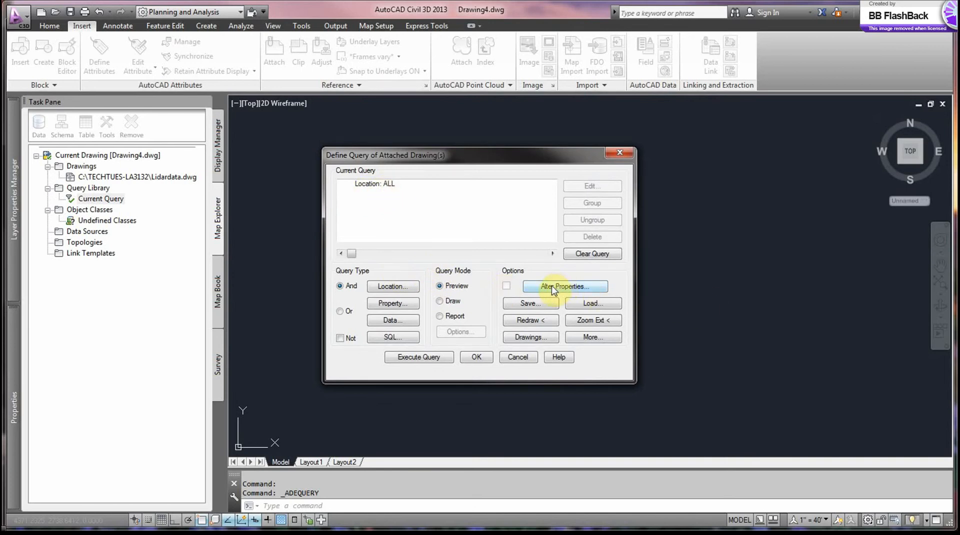
- Add an Alter Properties change setting Elevation to the LA3132AOILidar ELEV_FT field
click(565, 287)
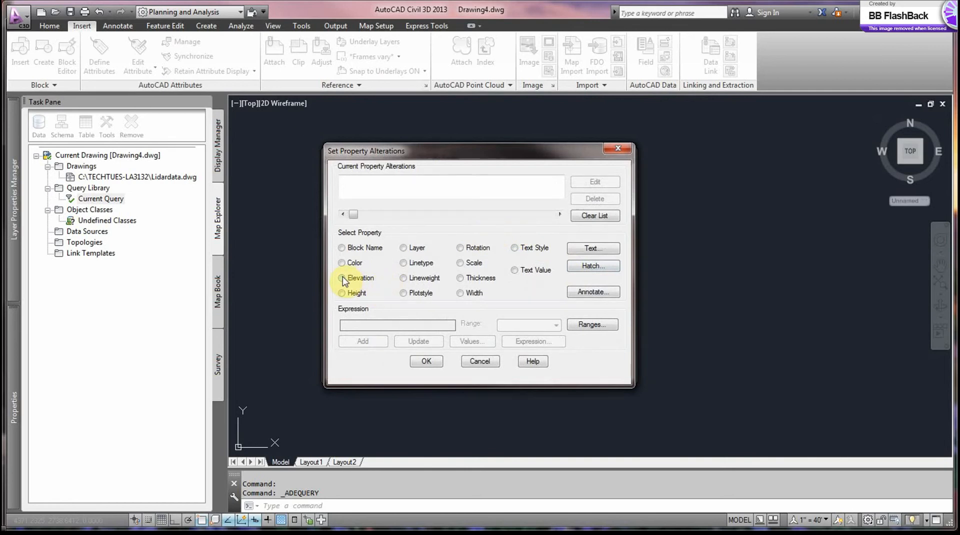
click(342, 277)
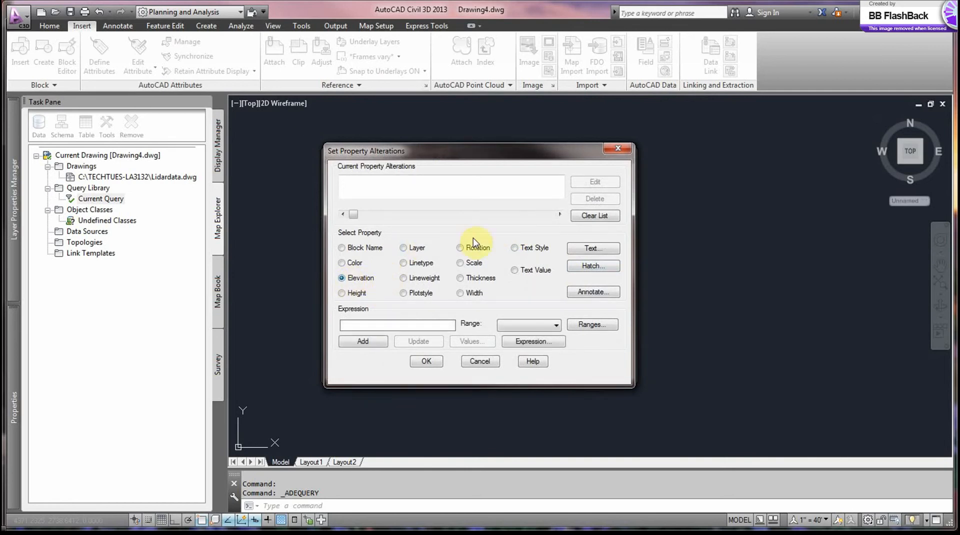
click(532, 341)
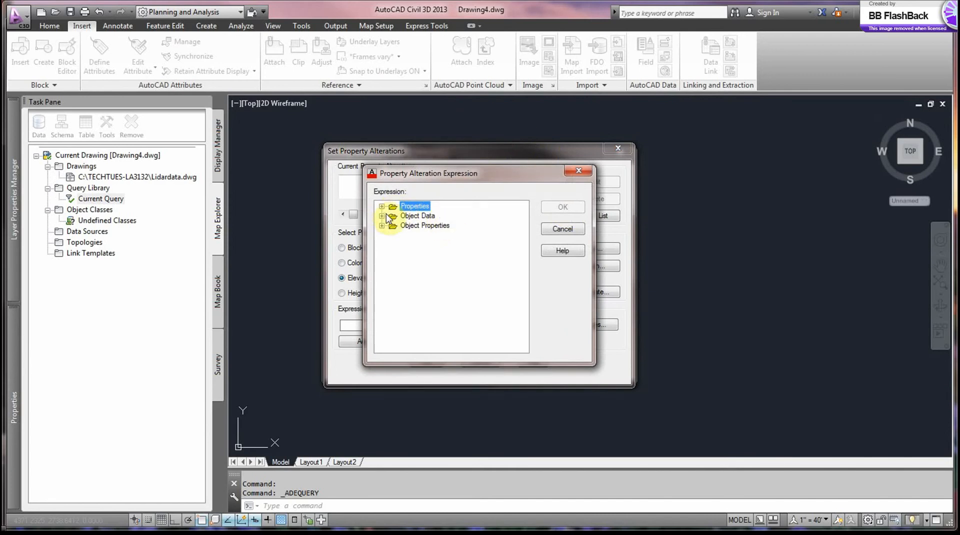
click(382, 216)
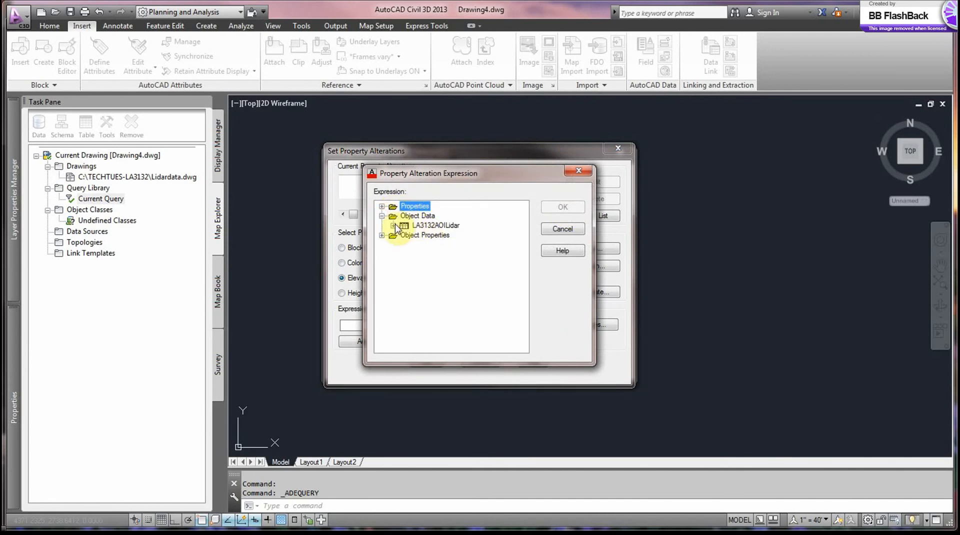
click(393, 225)
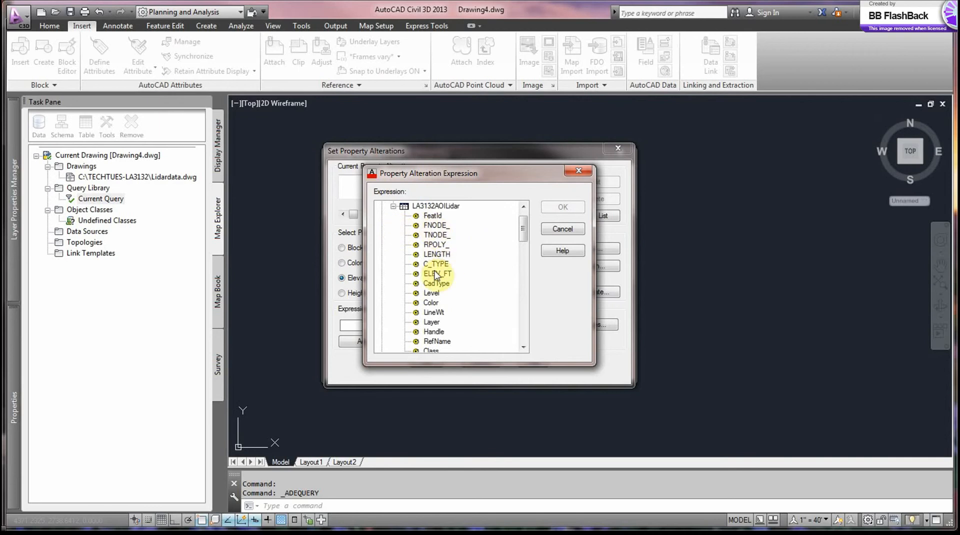
click(436, 274)
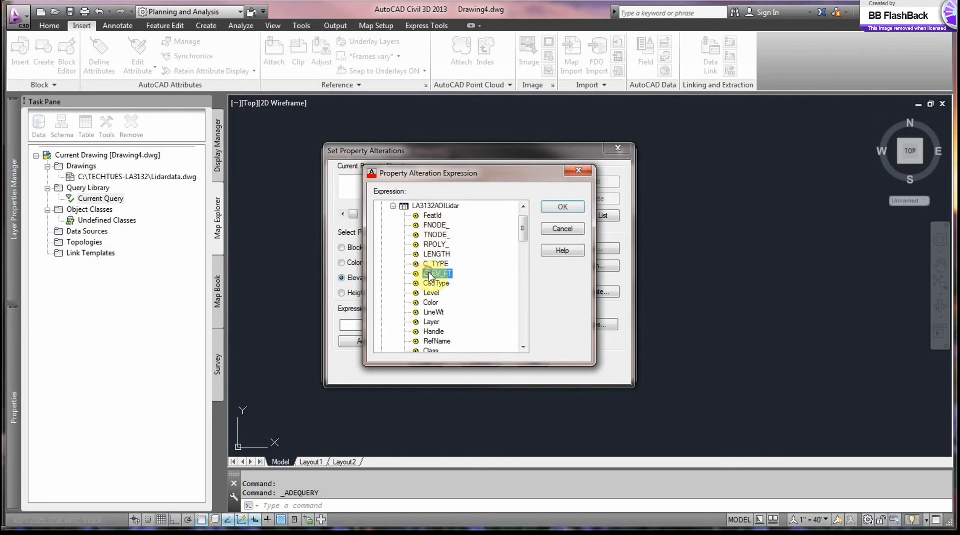
click(561, 207)
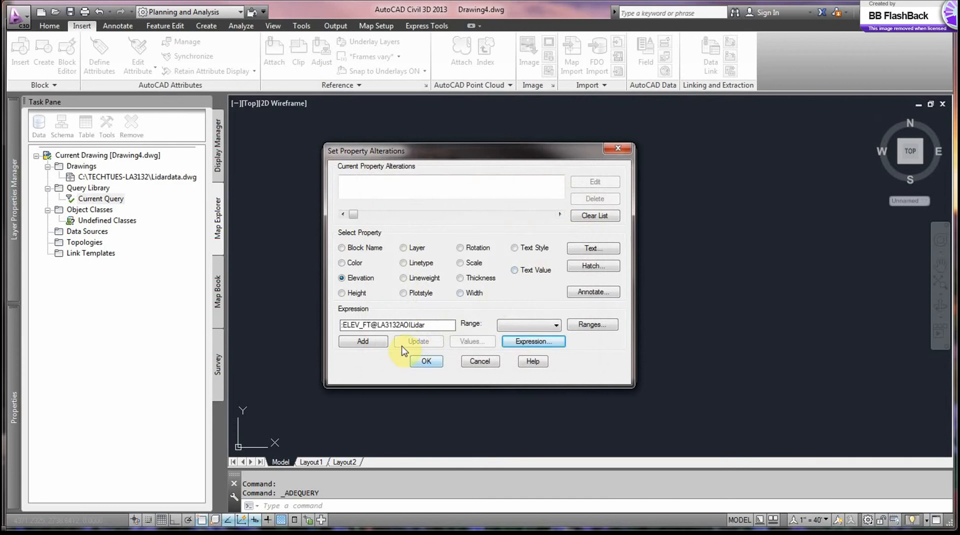
click(363, 341)
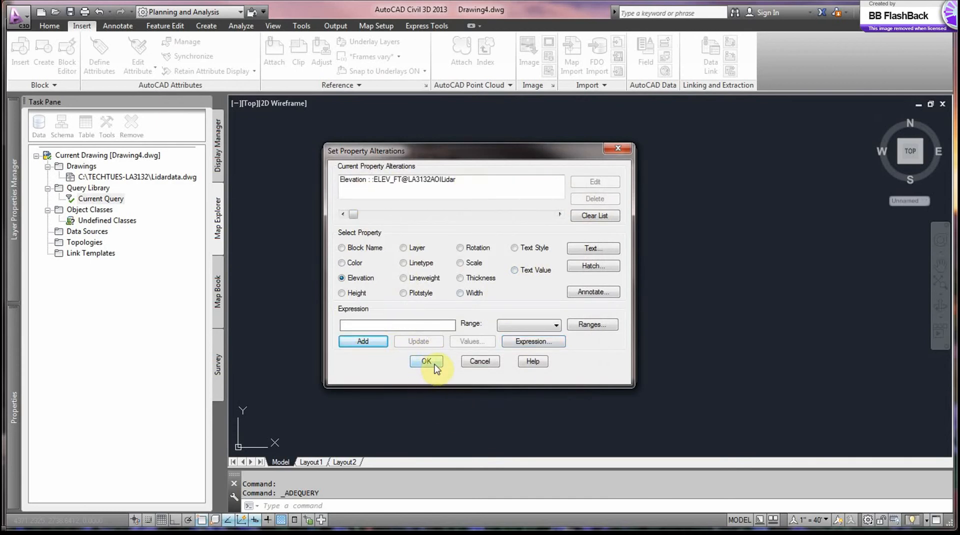
click(426, 361)
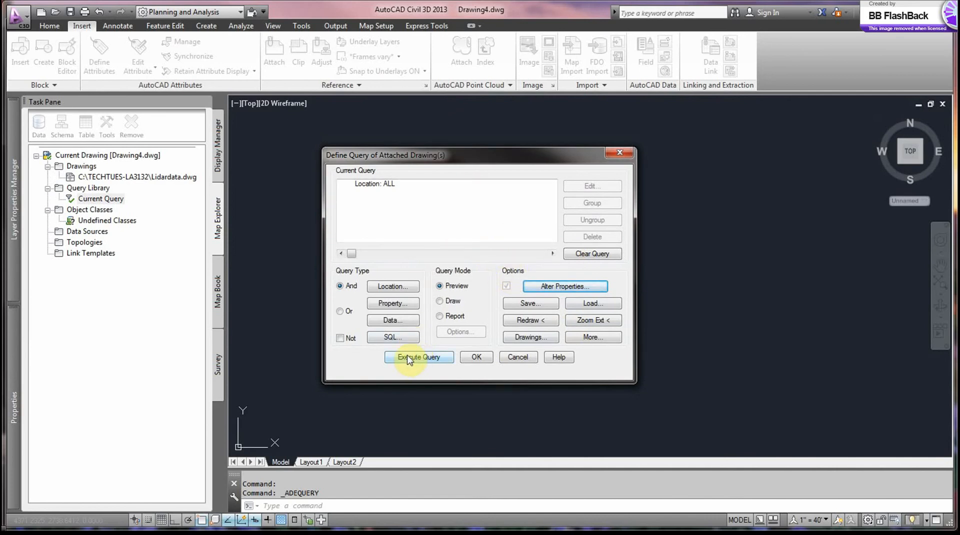
mouse_move(564, 286)
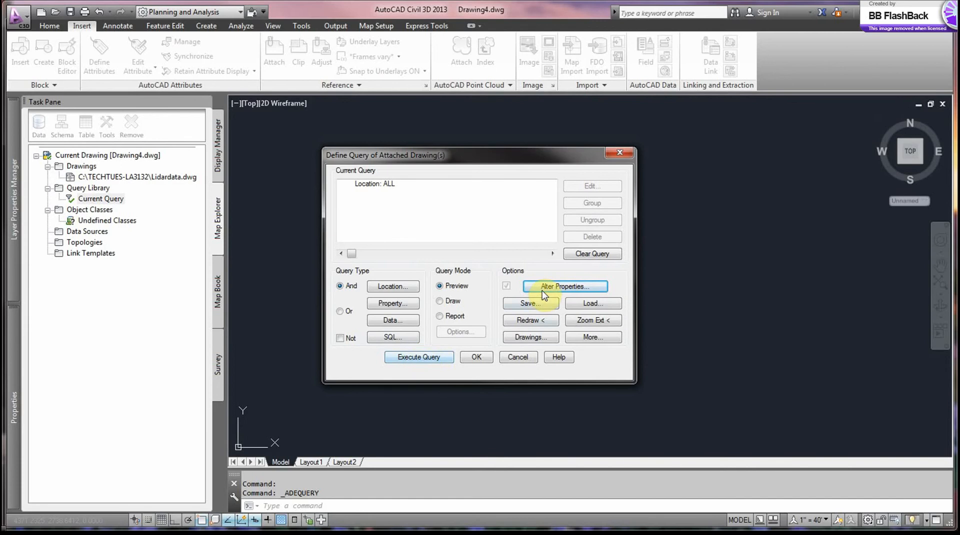
mouse_move(443, 340)
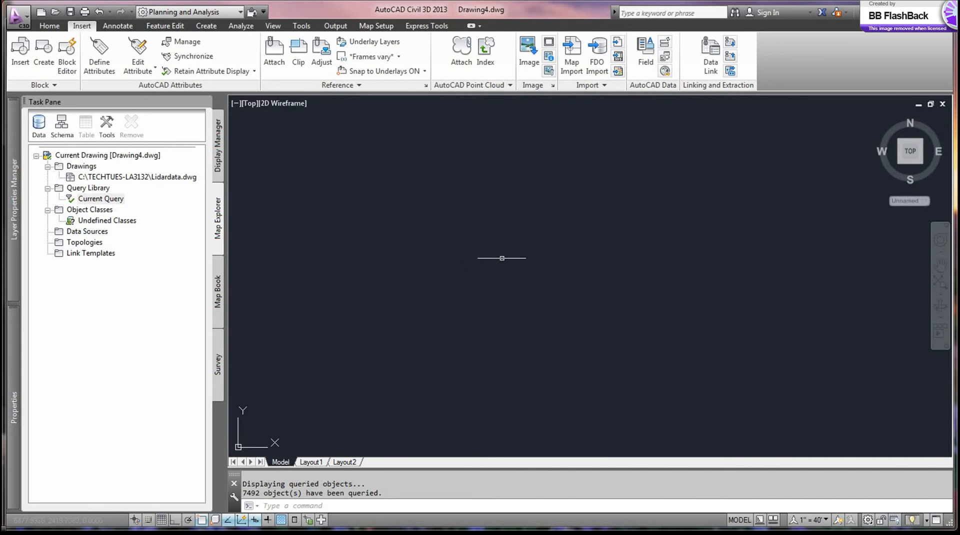
mouse_move(497, 265)
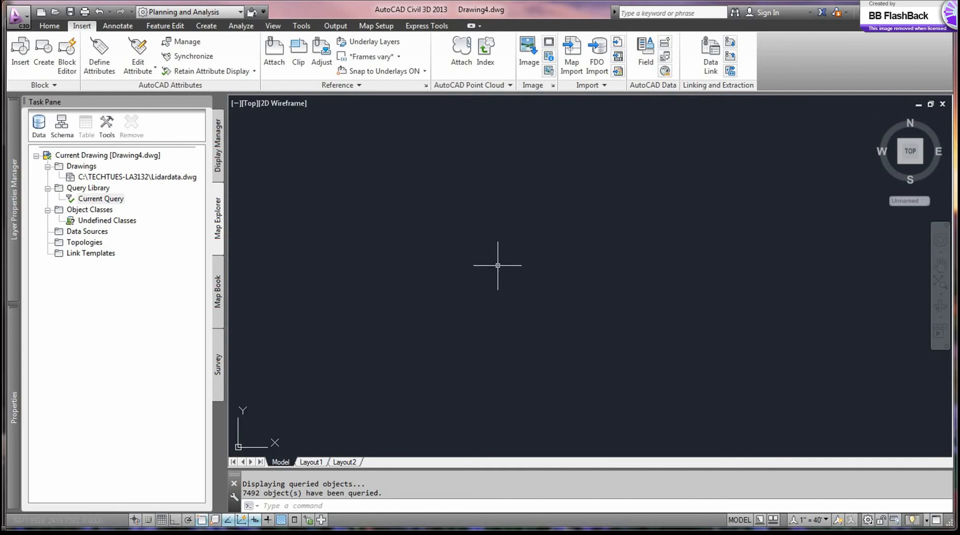
mouse_move(480, 259)
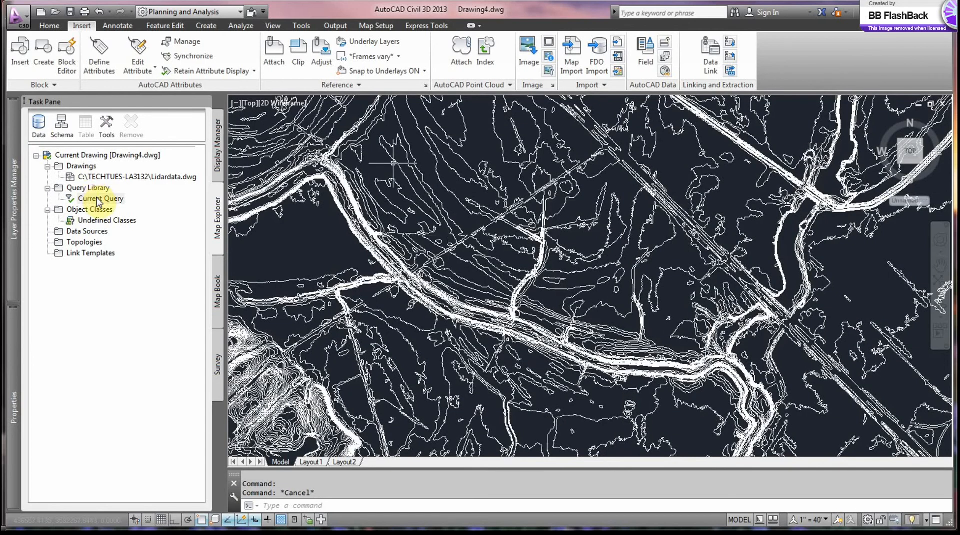
- Switch the query to Draw mode and execute it to draw the 7492 contours
right_click(101, 198)
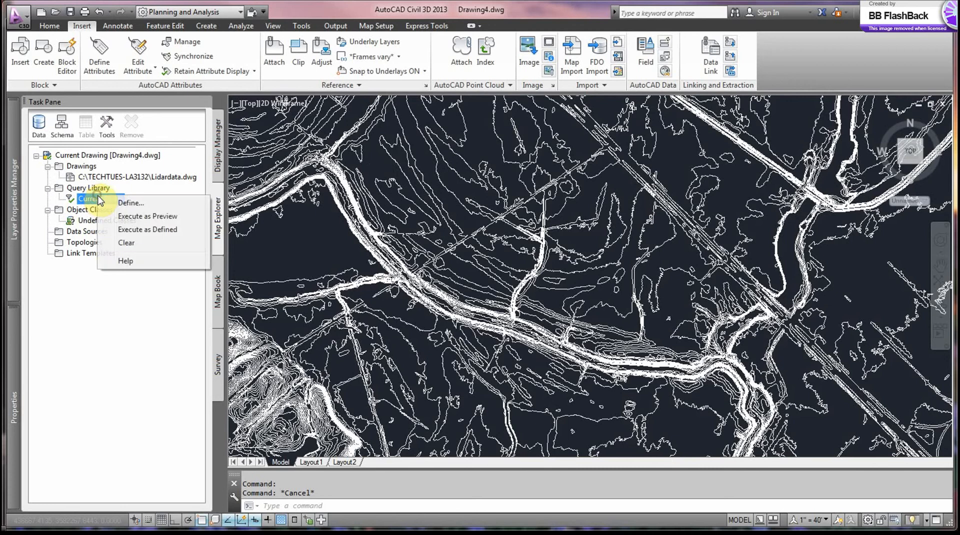
click(130, 203)
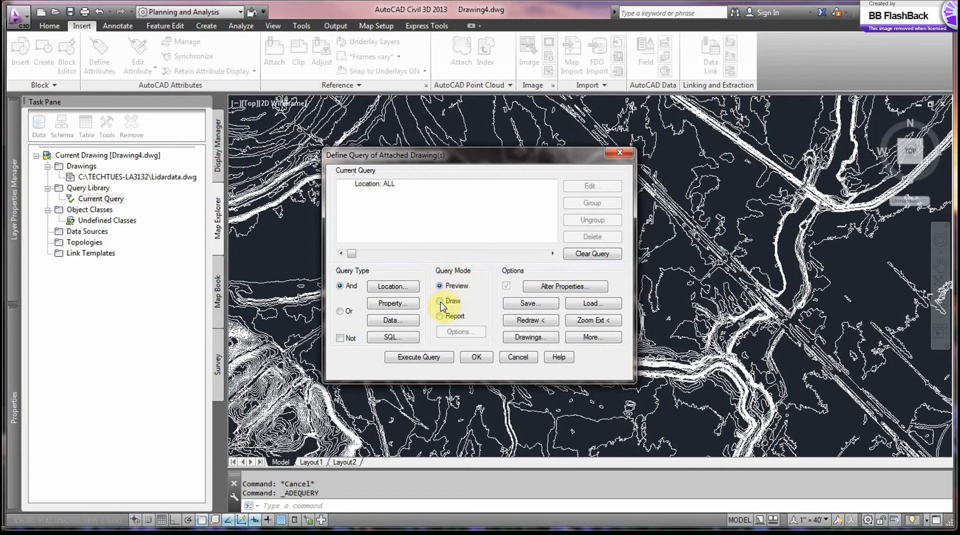
click(440, 301)
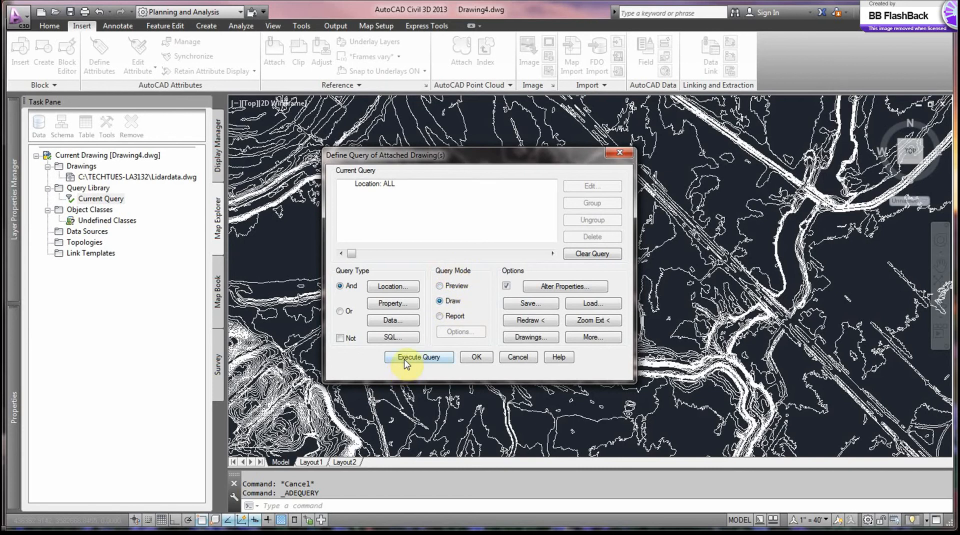
click(420, 357)
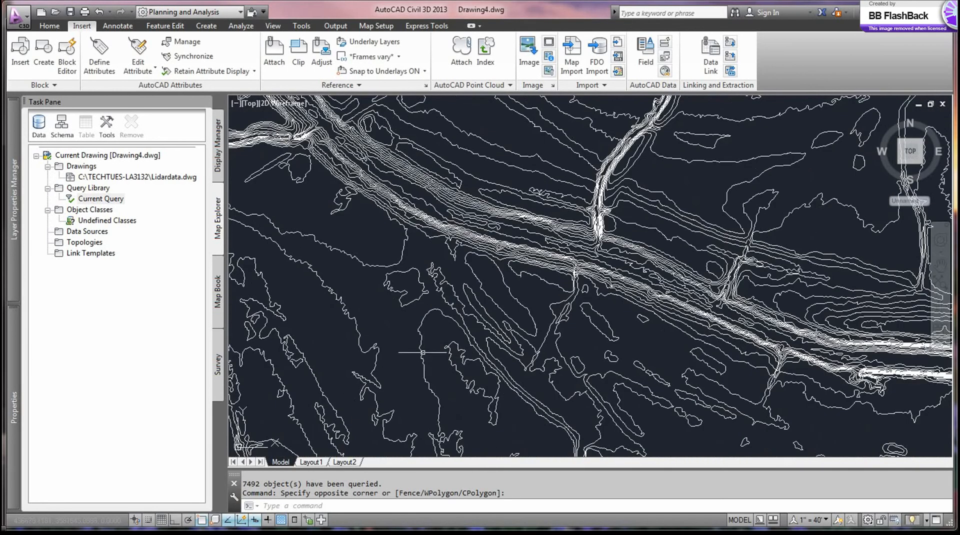
- Open the bottom contour's properties to confirm its elevation 156 matches ELEV_FT 156
right_click(422, 352)
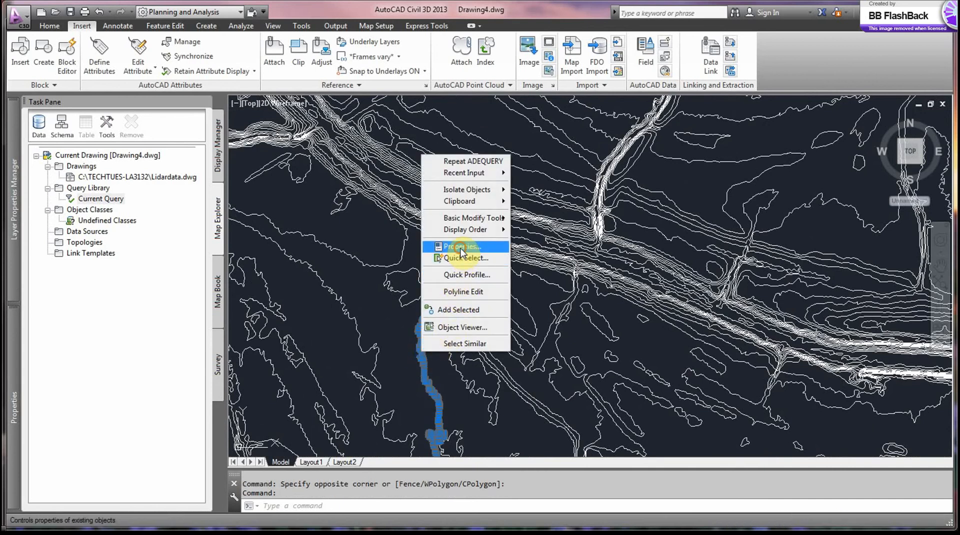
click(463, 246)
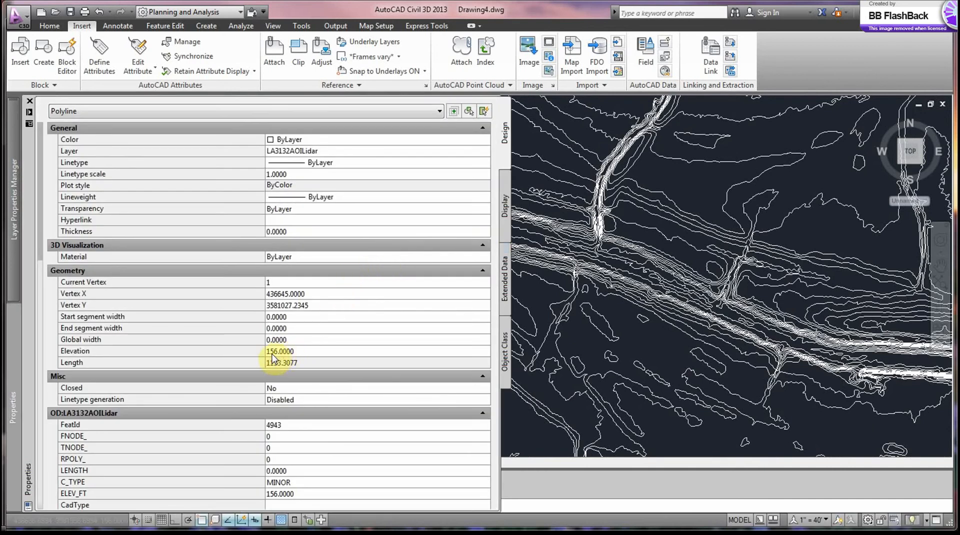
mouse_move(322, 362)
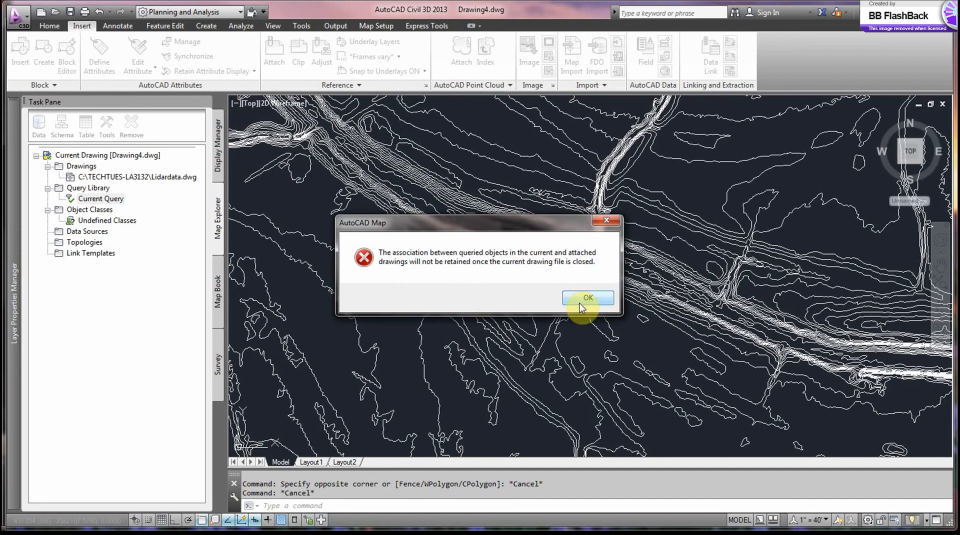
- Acknowledge the AutoCAD Map query association warning so Drawing4 saves
click(587, 298)
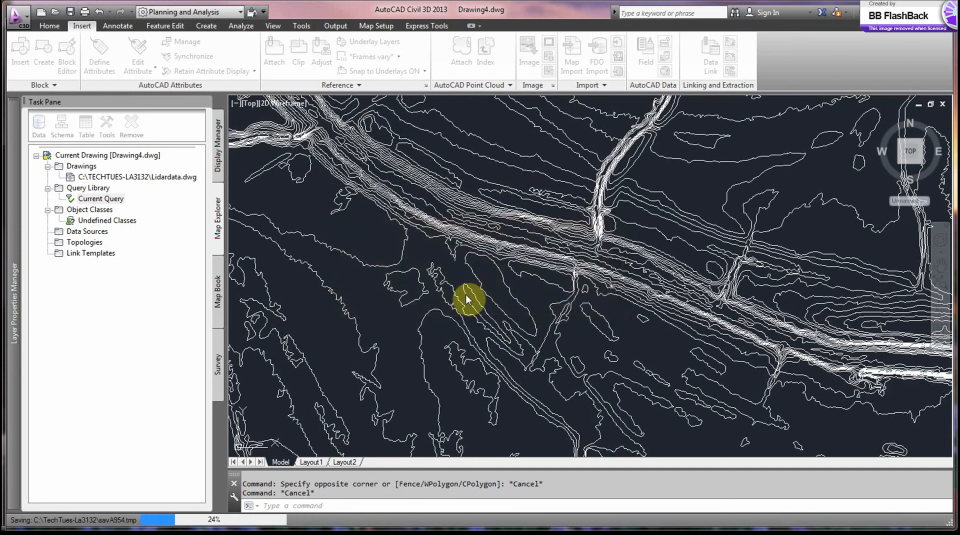